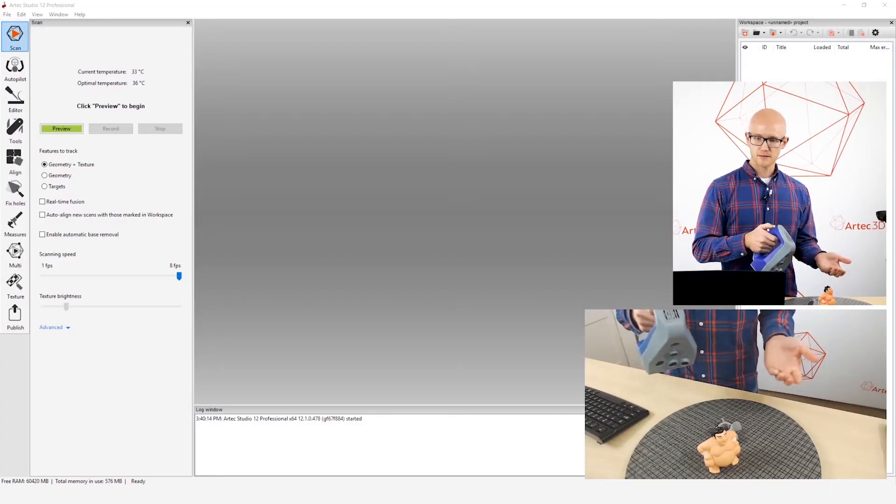
- Start the live scanner preview of the sumo figurine on the turntable
{"action": "left_click", "coordinate": [61, 129]}
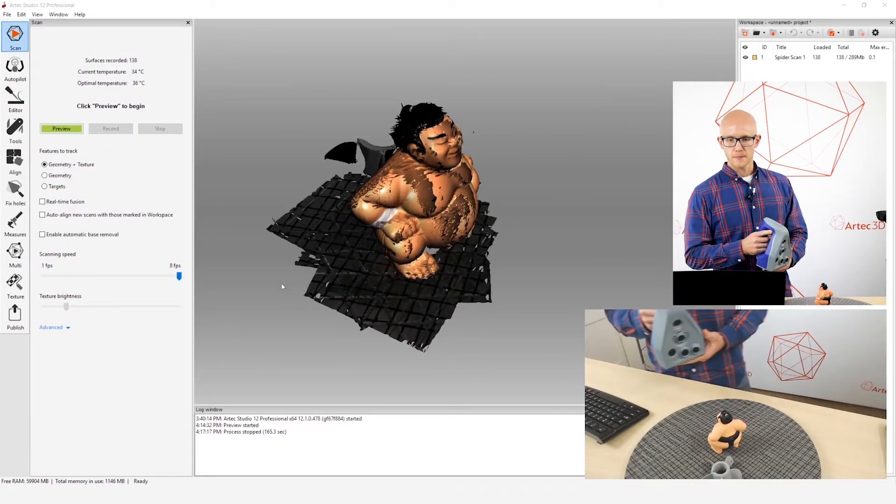
- Record the repositioned figurine for about 51 seconds and stop to keep the second scan
{"action": "left_click", "coordinate": [61, 128]}
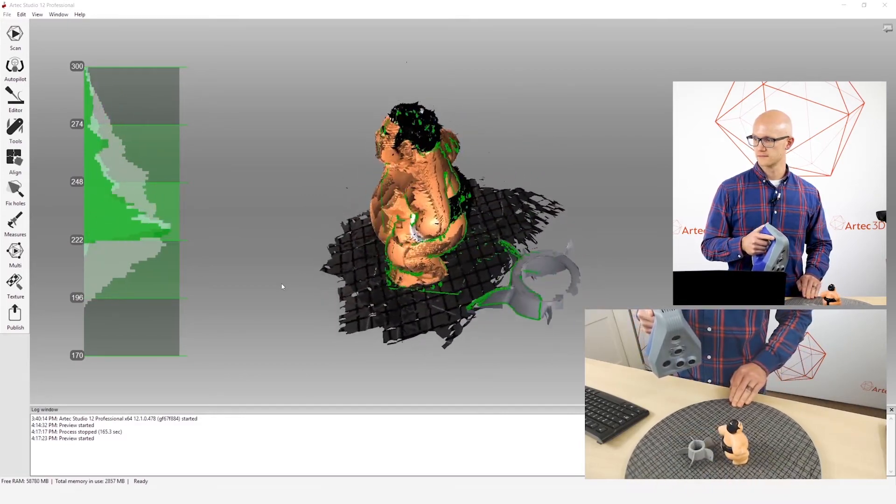
{"action": "left_click", "coordinate": [15, 36]}
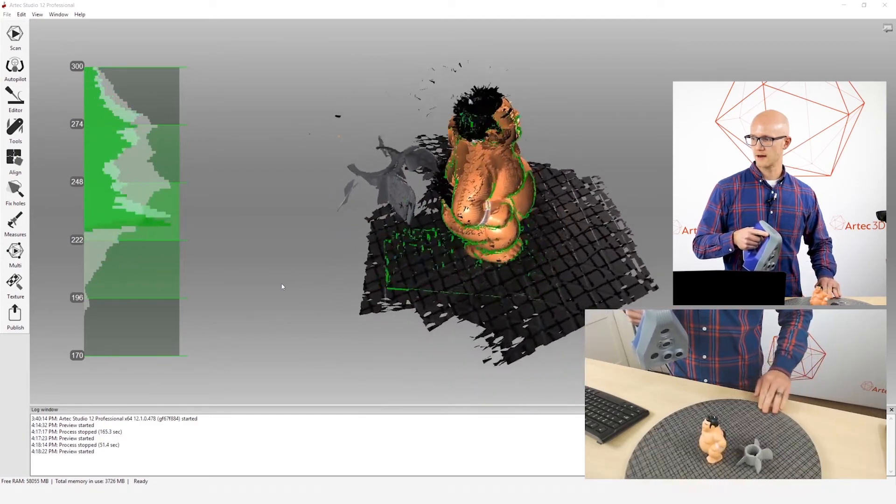
- Record the turned figurine's surfaces, then stop to save Spider Scan 3
{"action": "left_click", "coordinate": [15, 37]}
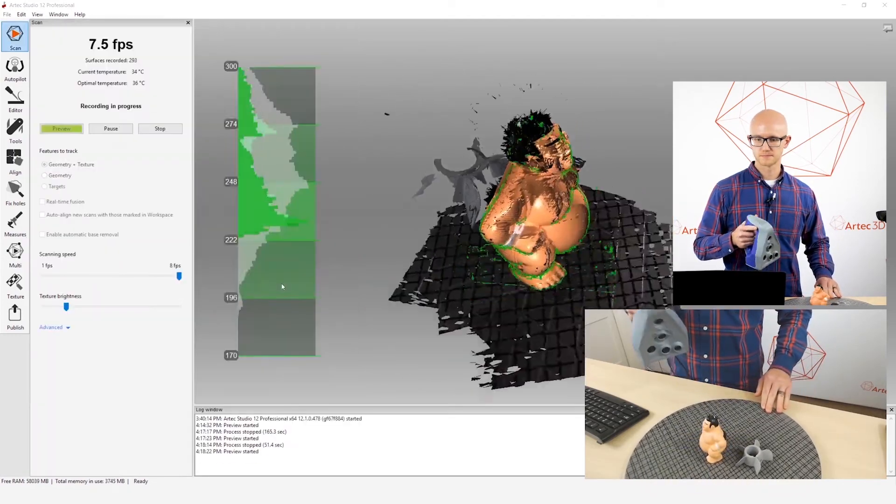
{"action": "left_click", "coordinate": [160, 128]}
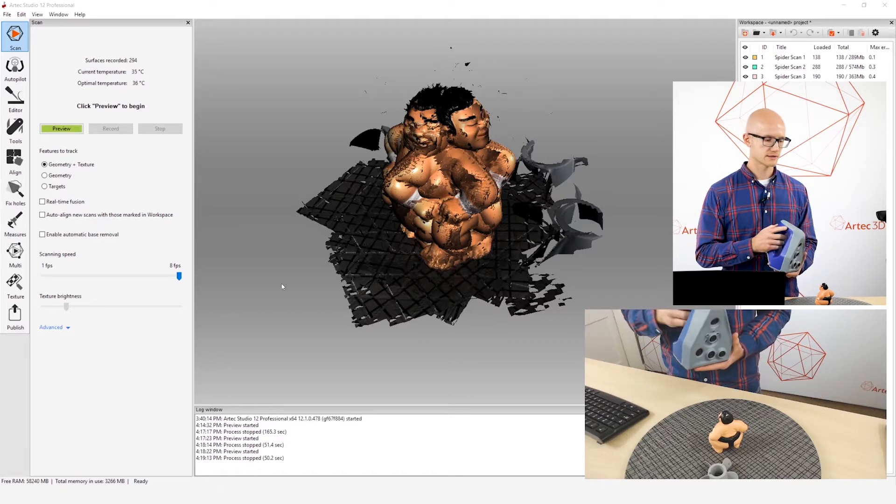
- End the figurine recording after about 50 seconds, leaving three scans in the Workspace
{"action": "left_click", "coordinate": [62, 128]}
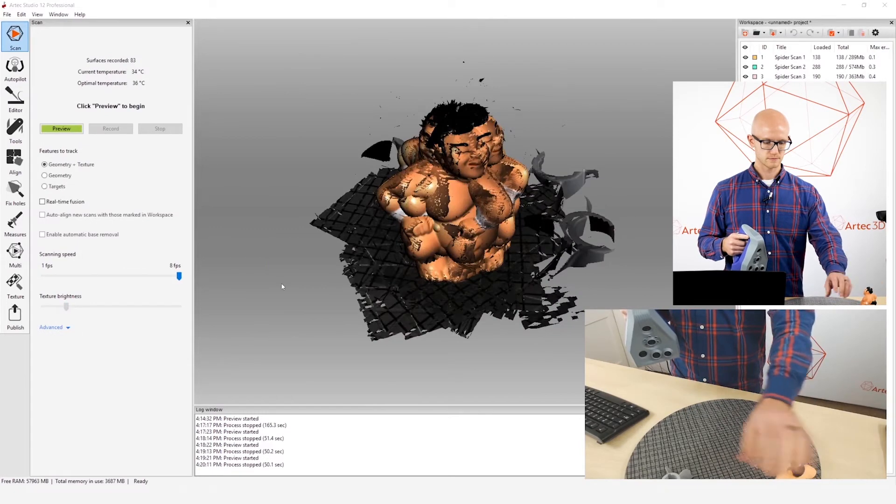
- Record a 16-second first pass of the propeller part on the gray stand
{"action": "left_click", "coordinate": [62, 128]}
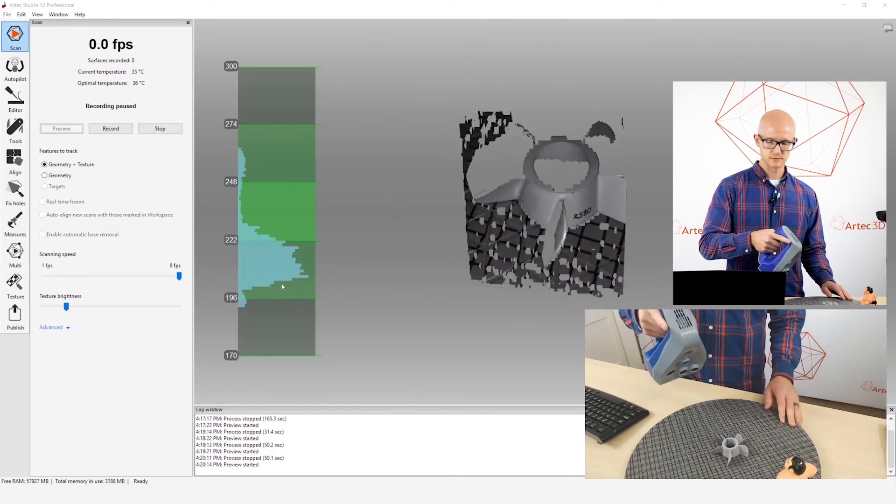
{"action": "left_click", "coordinate": [188, 23]}
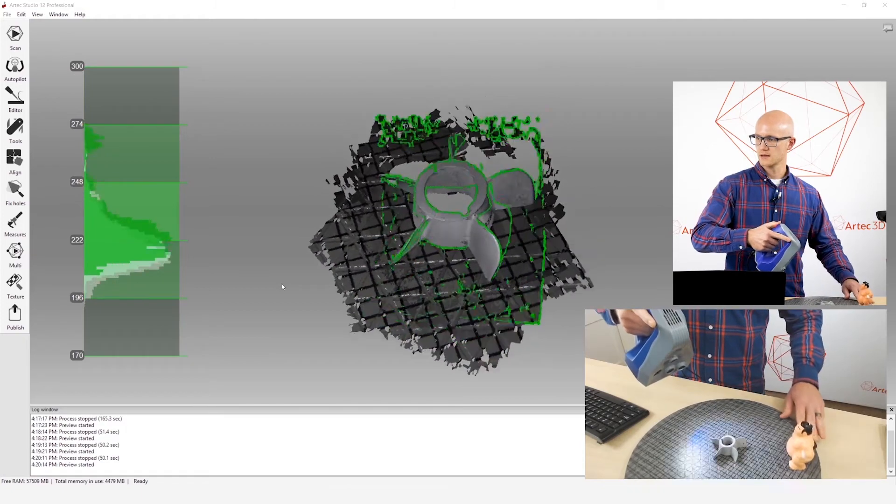
{"action": "left_click", "coordinate": [14, 37]}
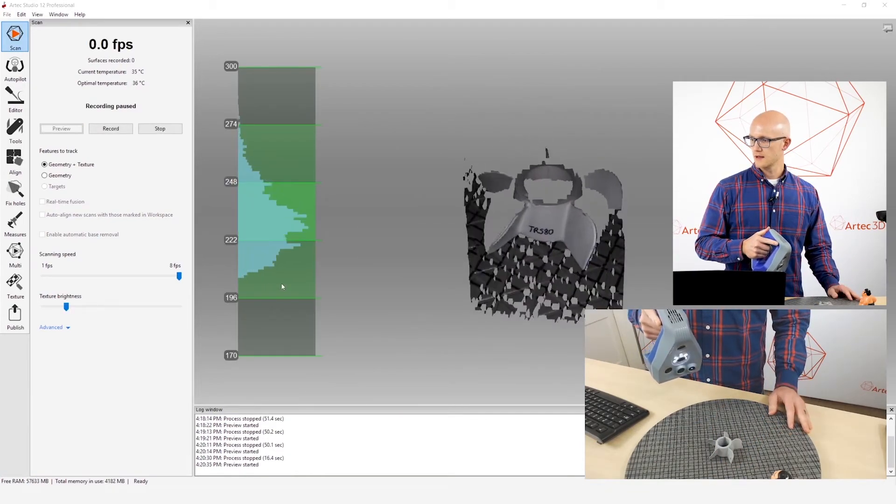
- Record a 29-second pass around the propeller part and stop so textures map
{"action": "left_click", "coordinate": [188, 22]}
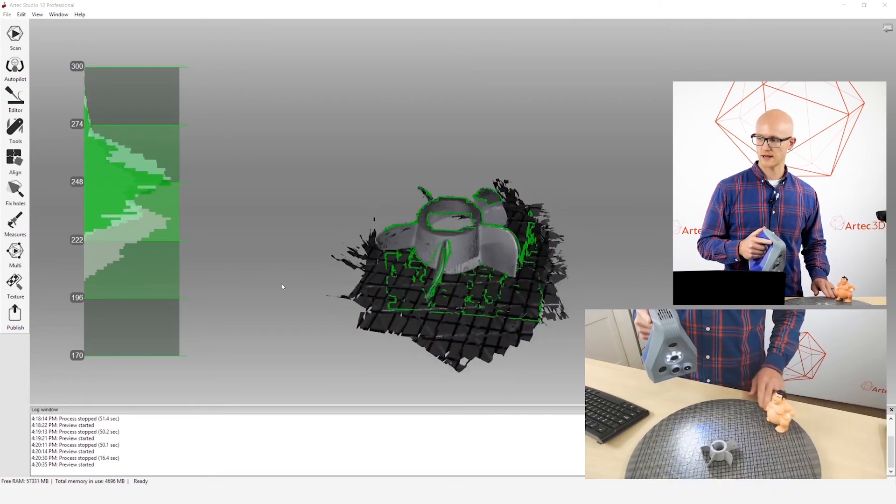
{"action": "left_click", "coordinate": [15, 36]}
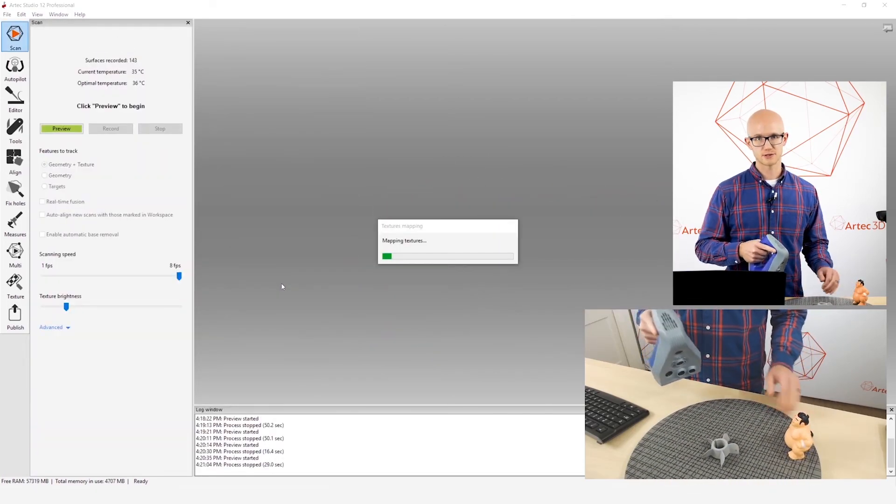